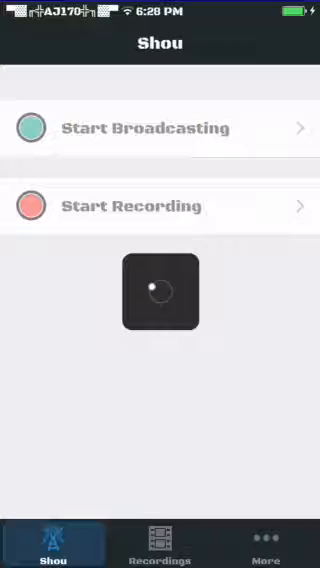
- Browse Shou's More page with FAQ and support links, then return to the home screen
{"action": "left_click", "coordinate": [160, 206]}
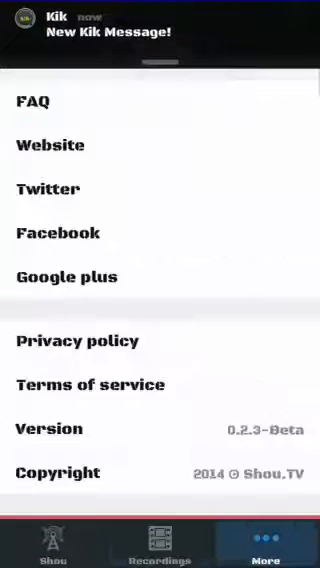
{"action": "left_click", "coordinate": [52, 544]}
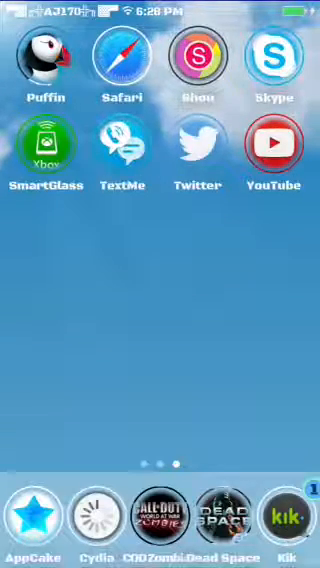
- Launch Safari and visit shou.tv from favourites so the Shou install prompt appears
{"action": "left_click", "coordinate": [122, 62]}
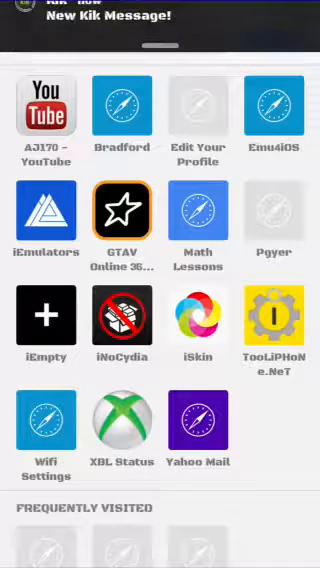
{"action": "left_click", "coordinate": [160, 40]}
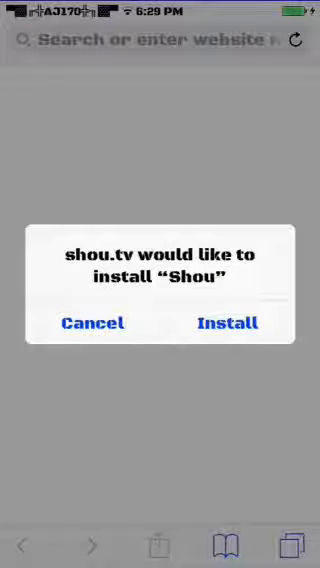
- Approve the Shou installation from the Safari prompt
{"action": "left_click", "coordinate": [228, 322]}
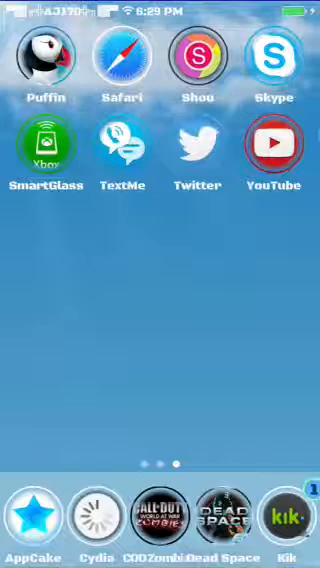
- Launch the newly installed Shou app from the home screen
{"action": "left_click", "coordinate": [198, 62]}
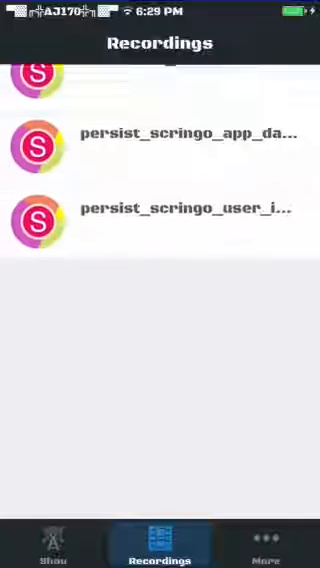
- View the More page, then return to the Shou tab showing Stop Recording with its running timer
{"action": "left_click", "coordinate": [268, 544]}
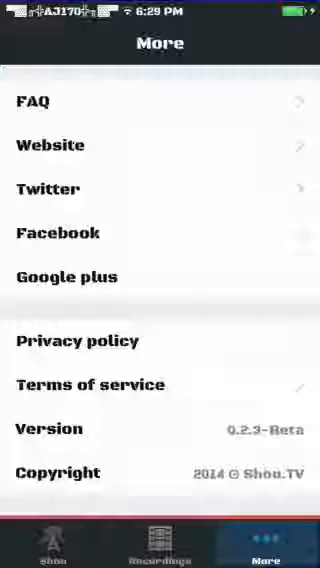
{"action": "left_click", "coordinate": [52, 544]}
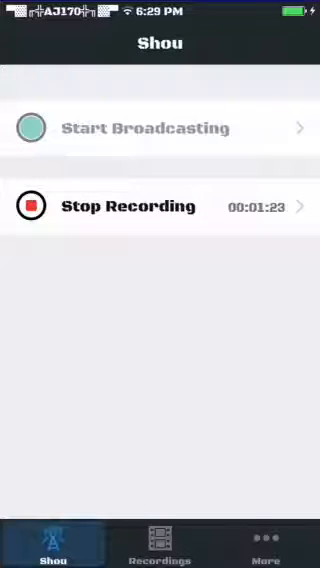